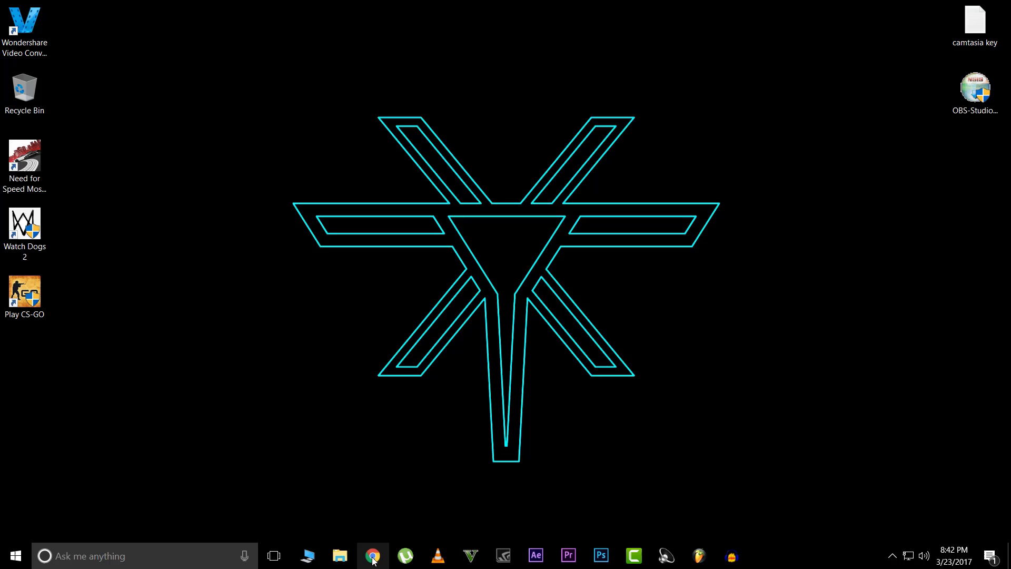
- Launch Google Chrome from the taskbar to search Google for 'obs'
click(373, 555)
text(obs)
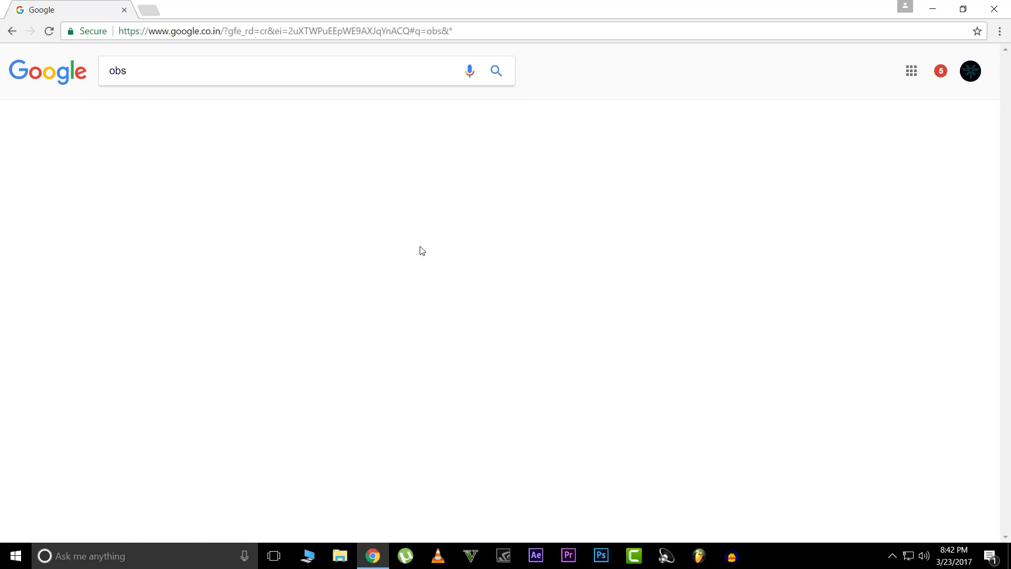
- Open obsproject.com/download, compare the Linux and Windows tabs, and get the Windows 18.0.1 installer
click(154, 232)
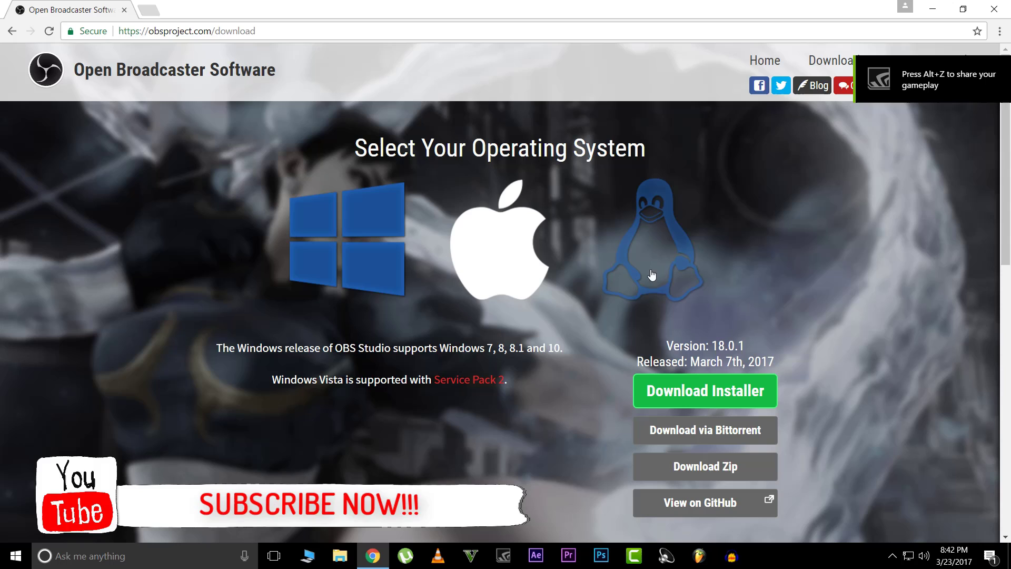
mouse_move(663, 288)
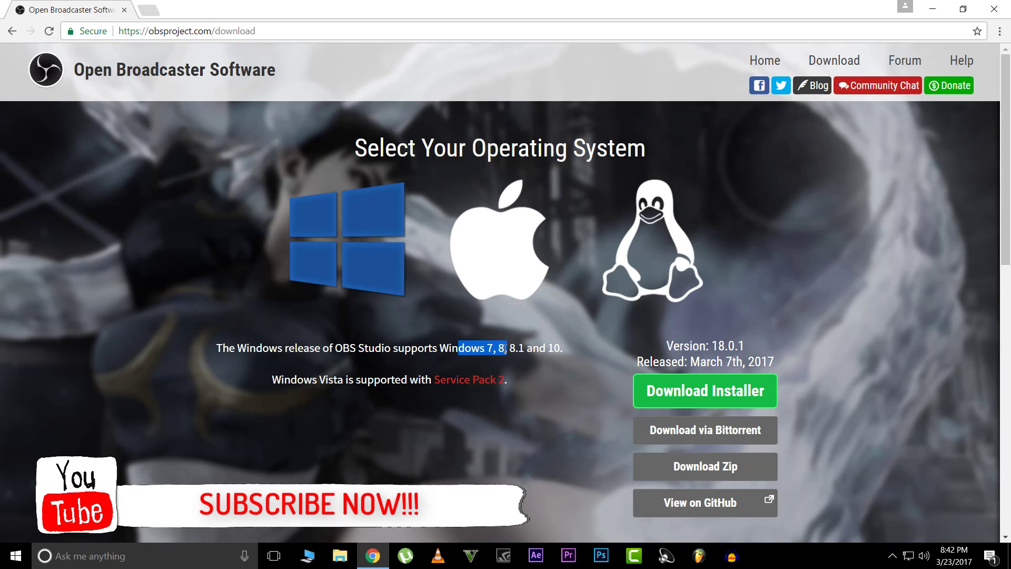
click(575, 353)
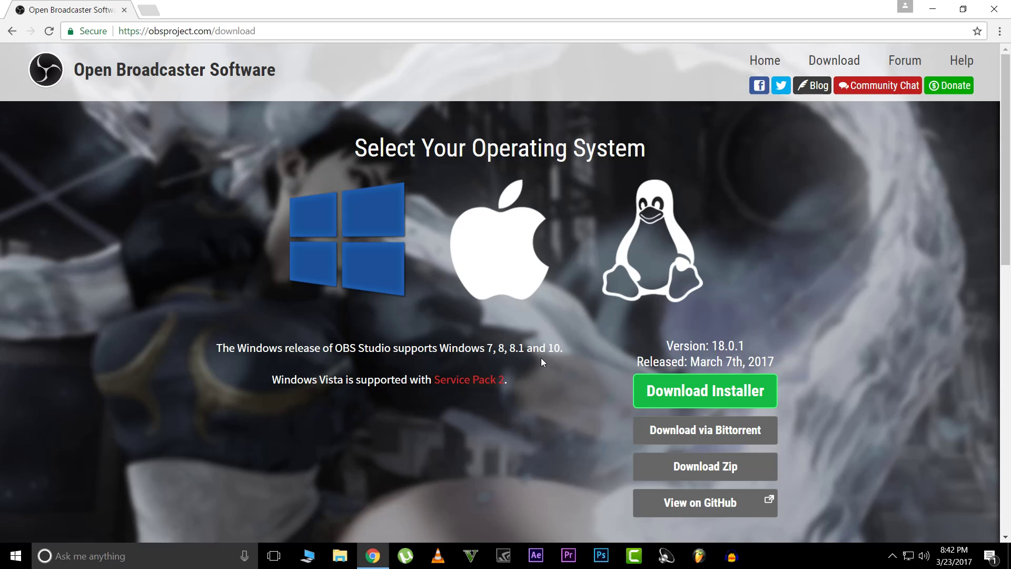
mouse_move(568, 287)
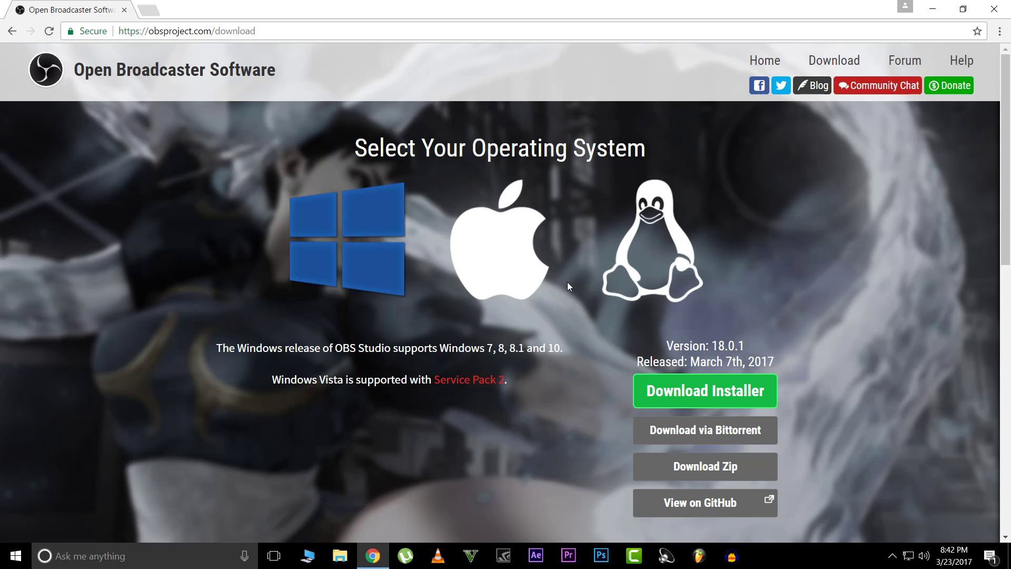
click(651, 239)
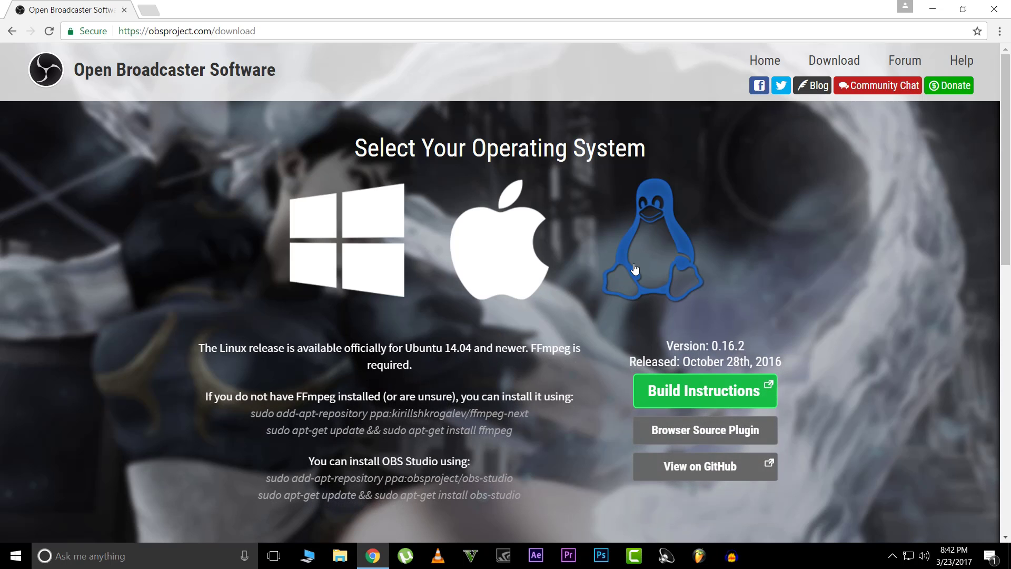
click(347, 242)
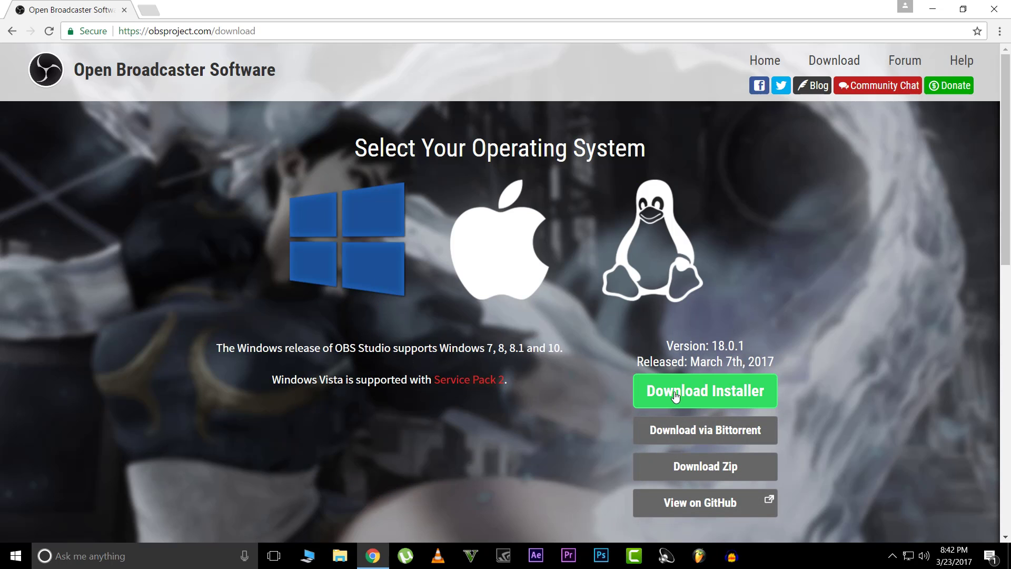
mouse_move(691, 398)
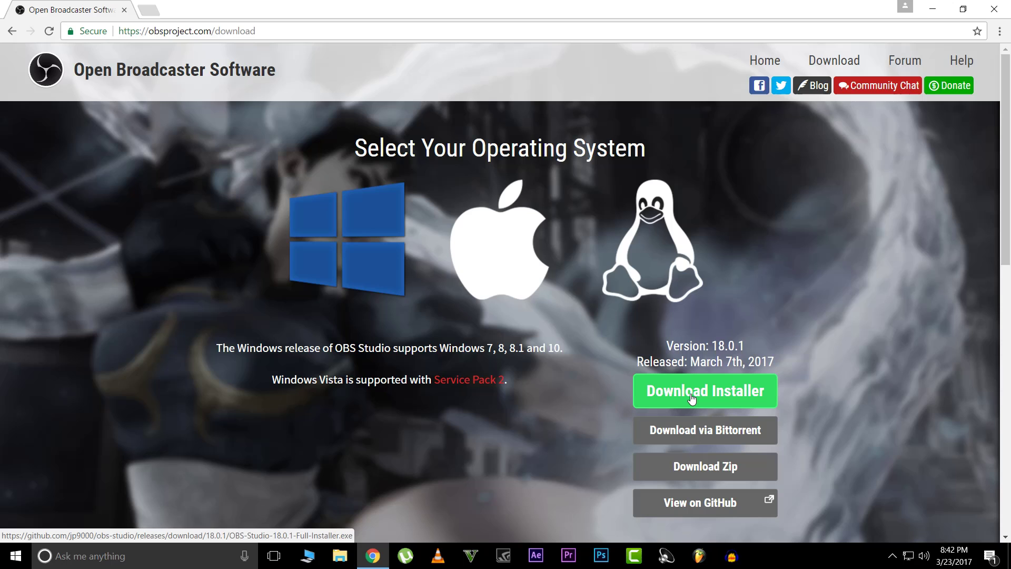
mouse_move(709, 384)
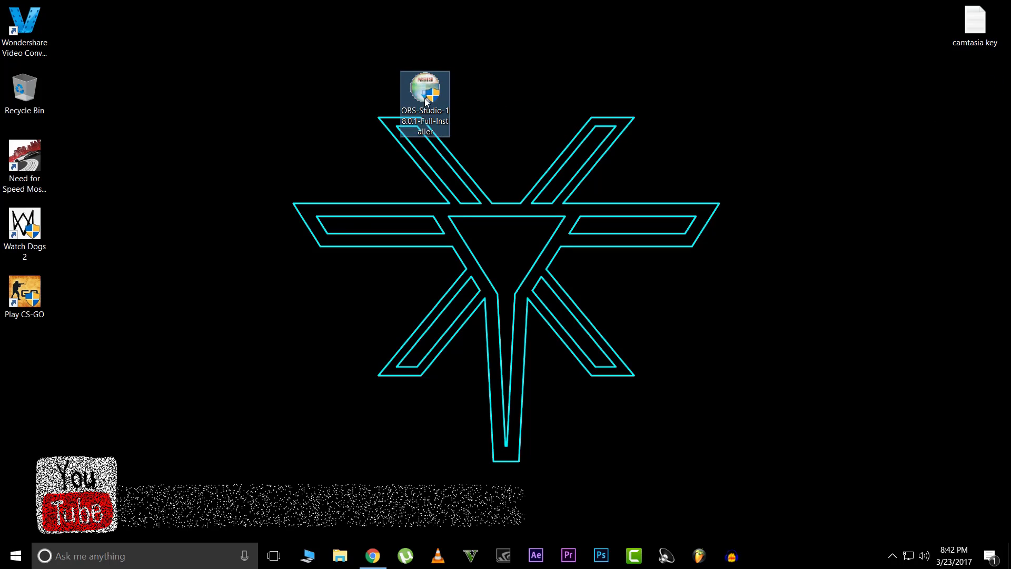
- Move the OBS installer icon on the desktop and run it to open setup
drag(425, 100, 324, 103)
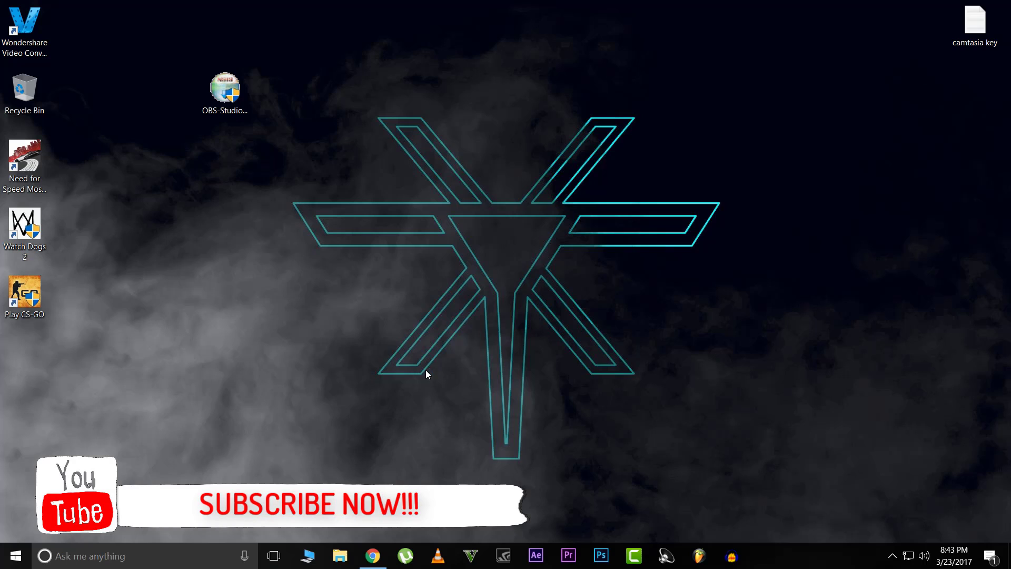
double_click(225, 87)
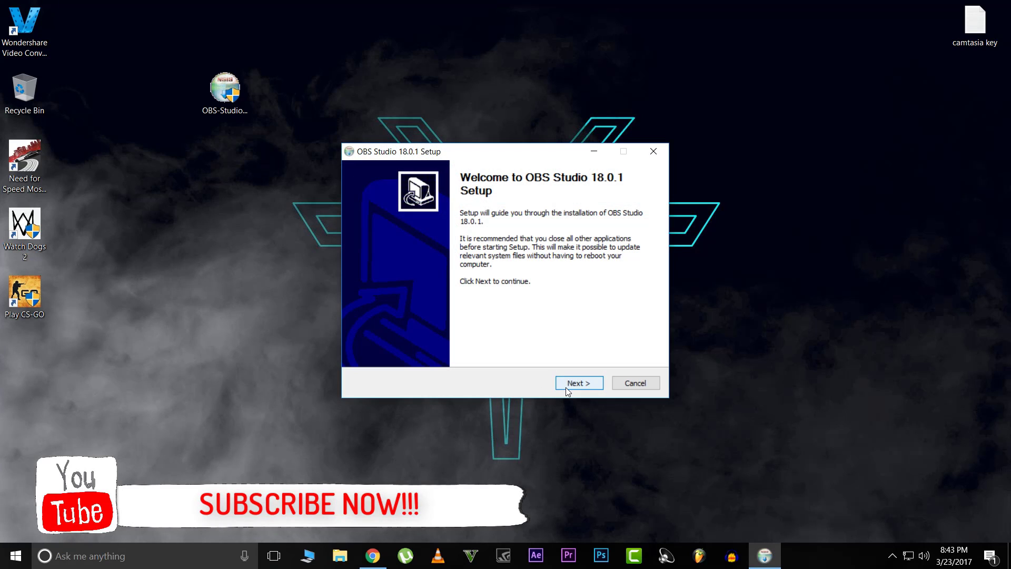
- Install OBS Studio in the default folder with the browser plugin, launch checked
click(578, 382)
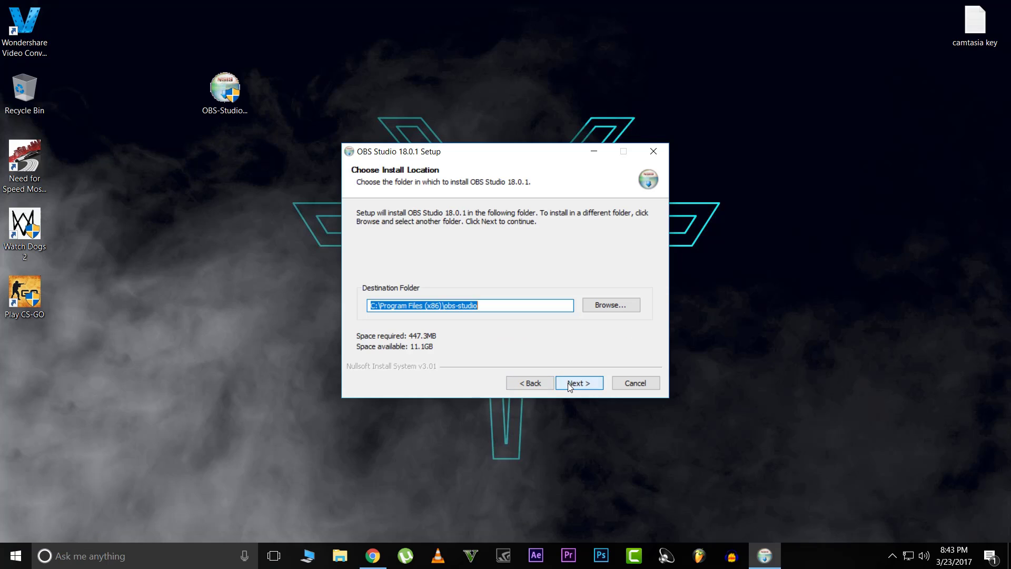
mouse_move(566, 348)
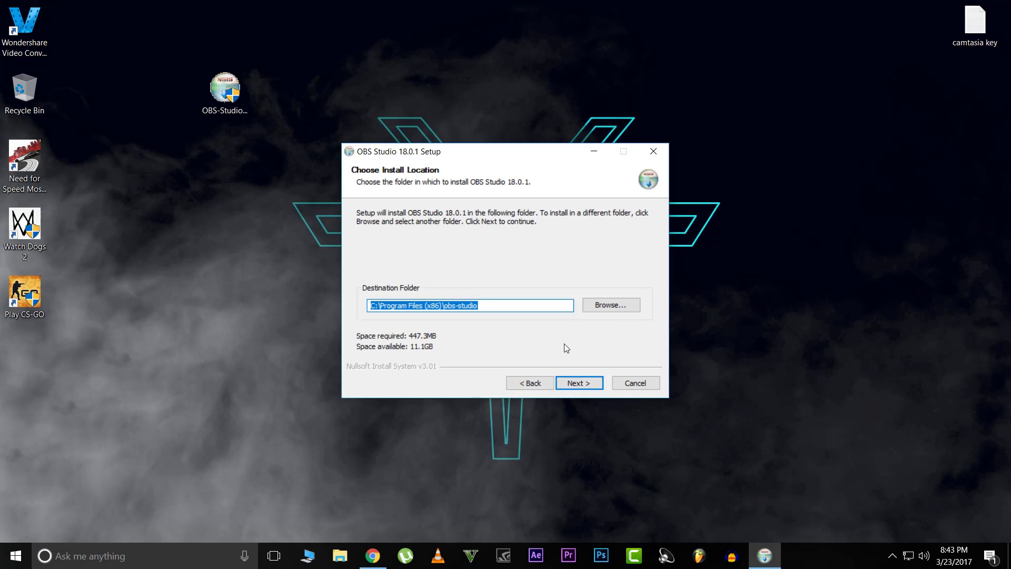
click(578, 383)
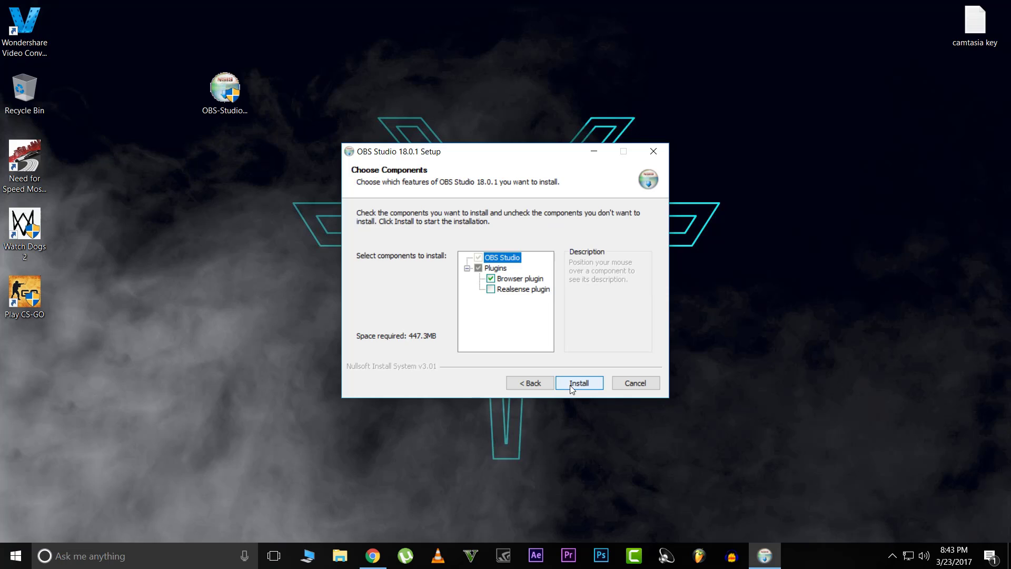
click(578, 382)
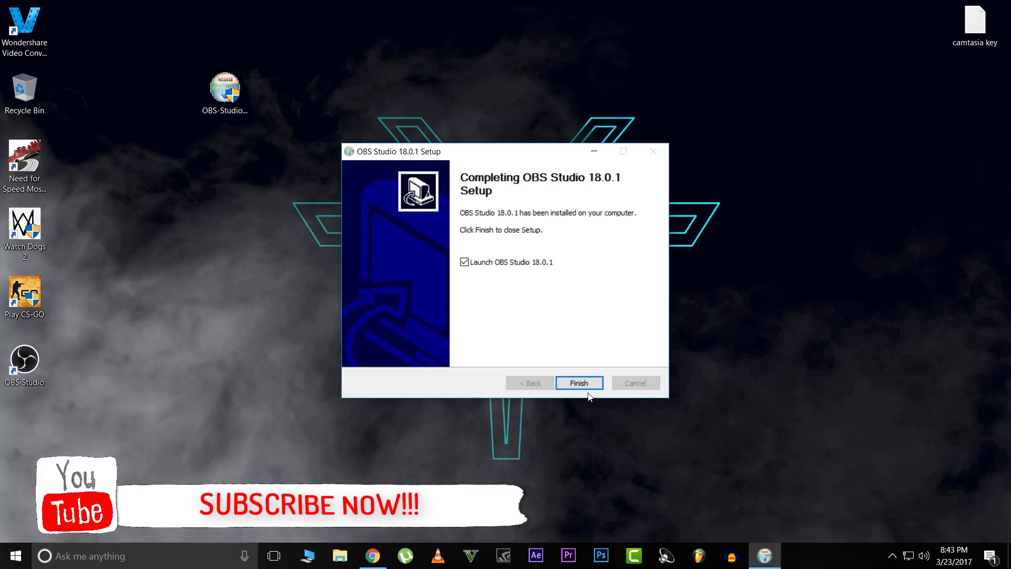
click(578, 383)
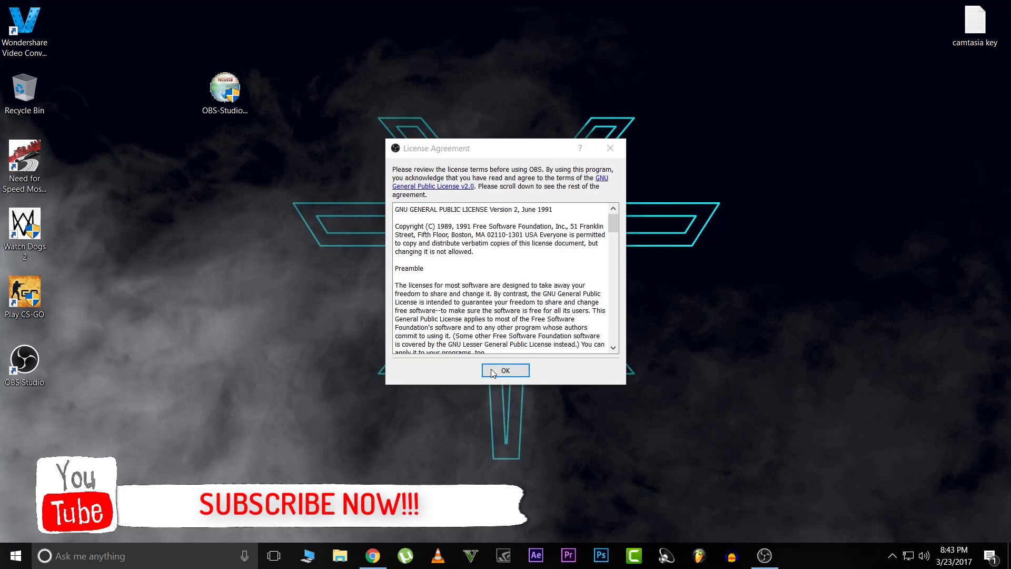
- Accept the license and start OBS Studio from its desktop shortcut
click(505, 370)
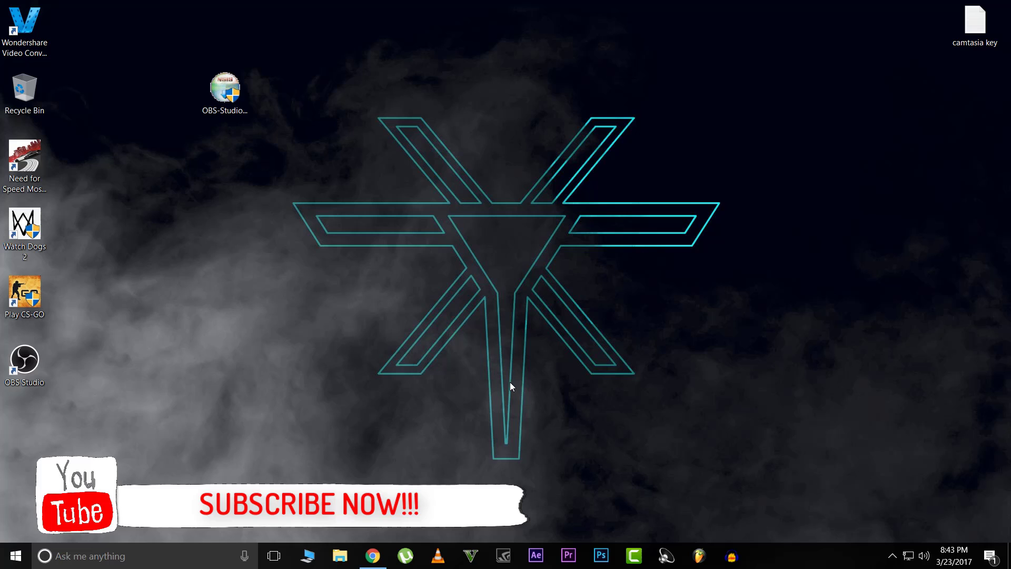
double_click(23, 359)
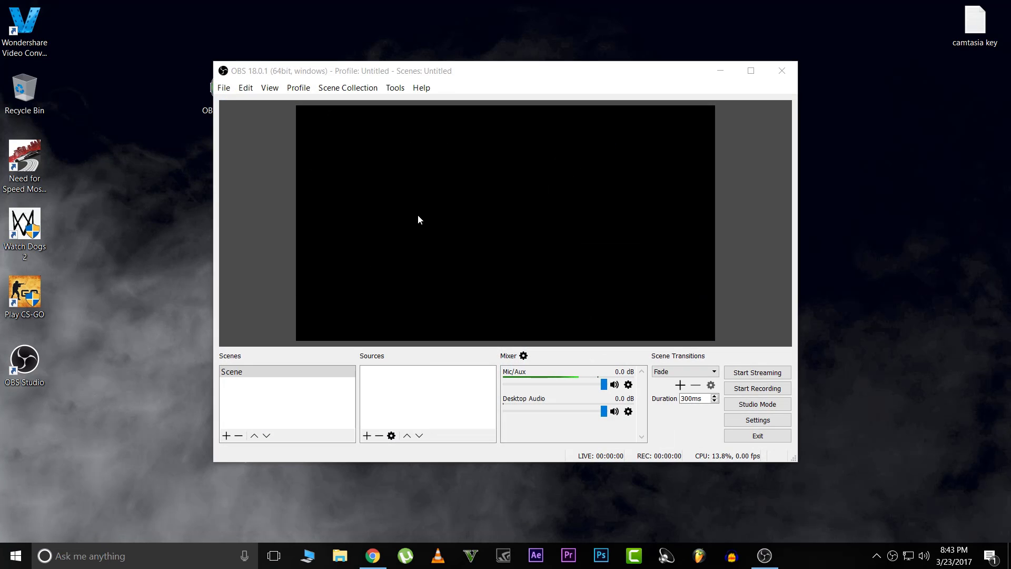
mouse_move(859, 92)
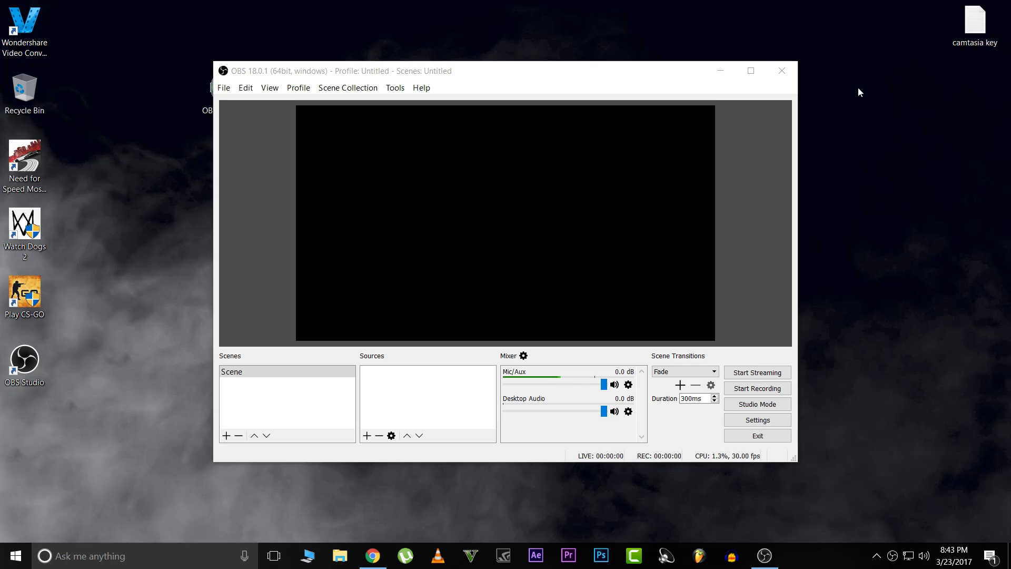
- Maximize the empty OBS Studio main window, then minimize it to the taskbar
click(750, 71)
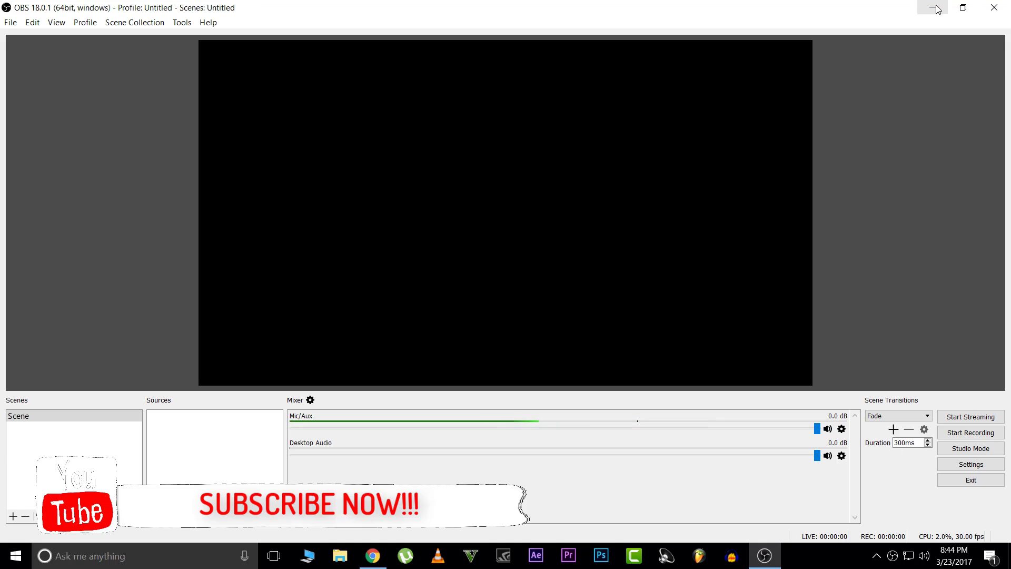
click(931, 7)
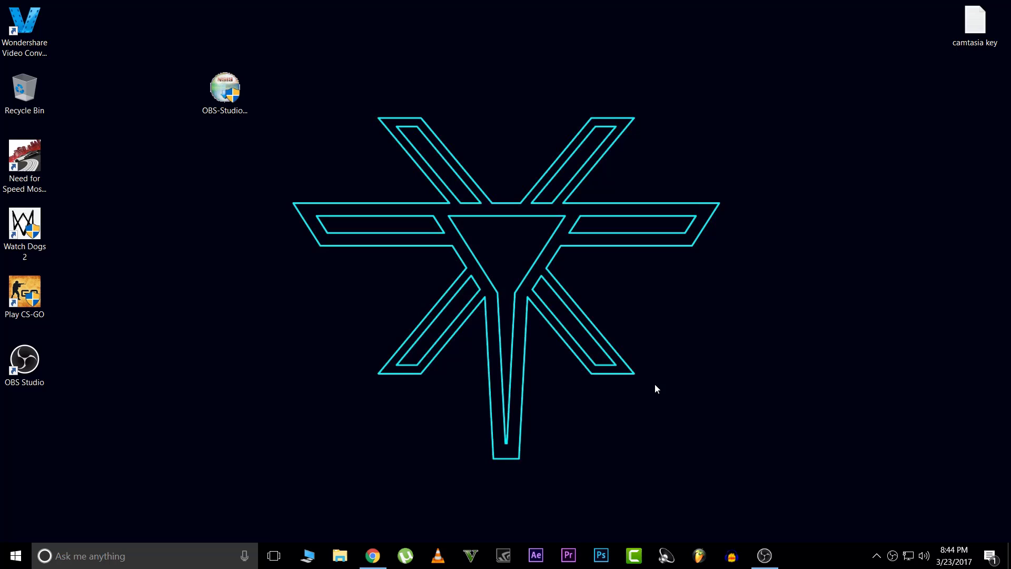
mouse_move(579, 386)
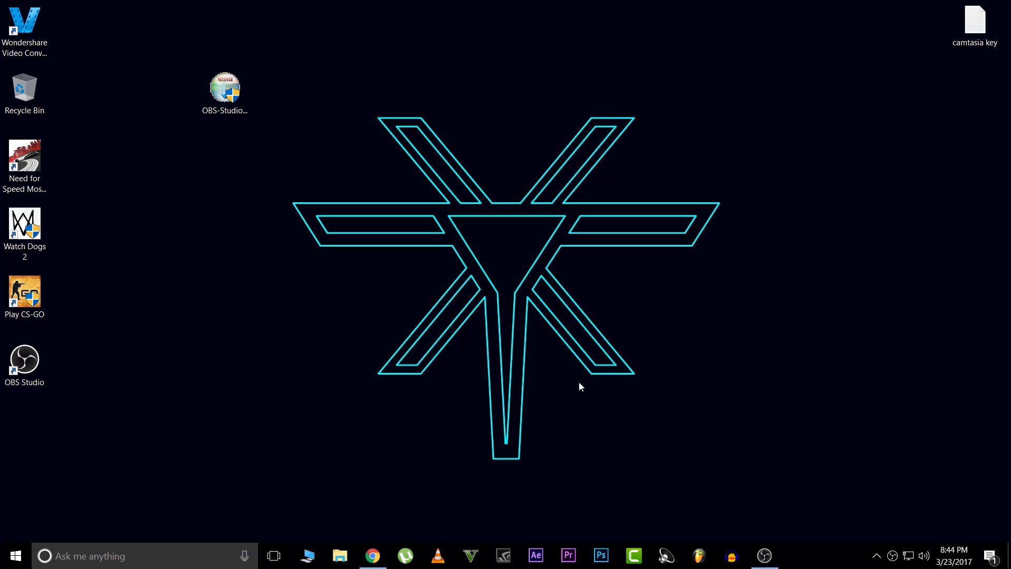
mouse_move(527, 382)
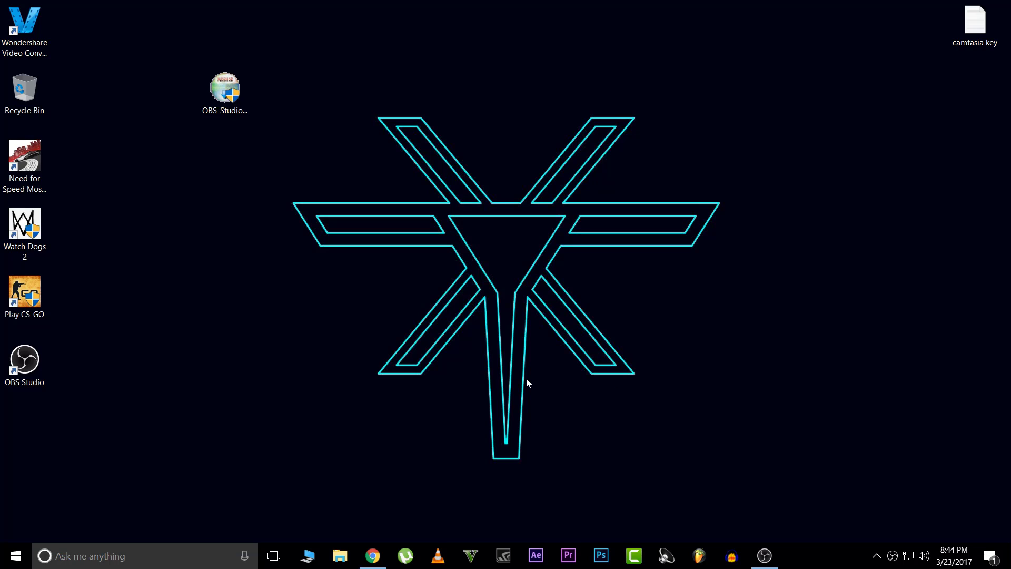